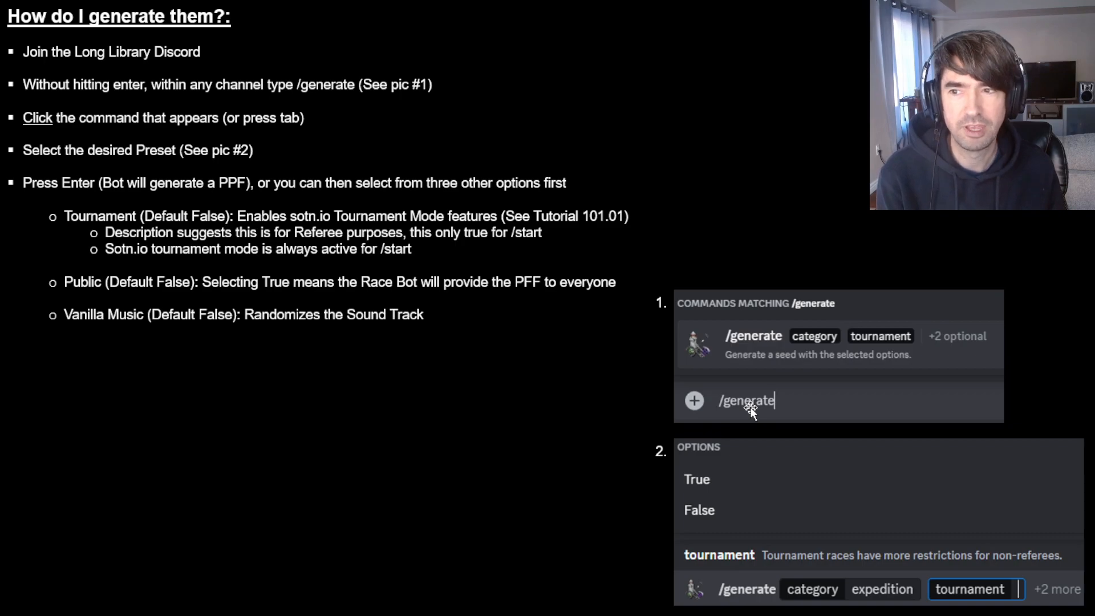
mouse_move(650, 407)
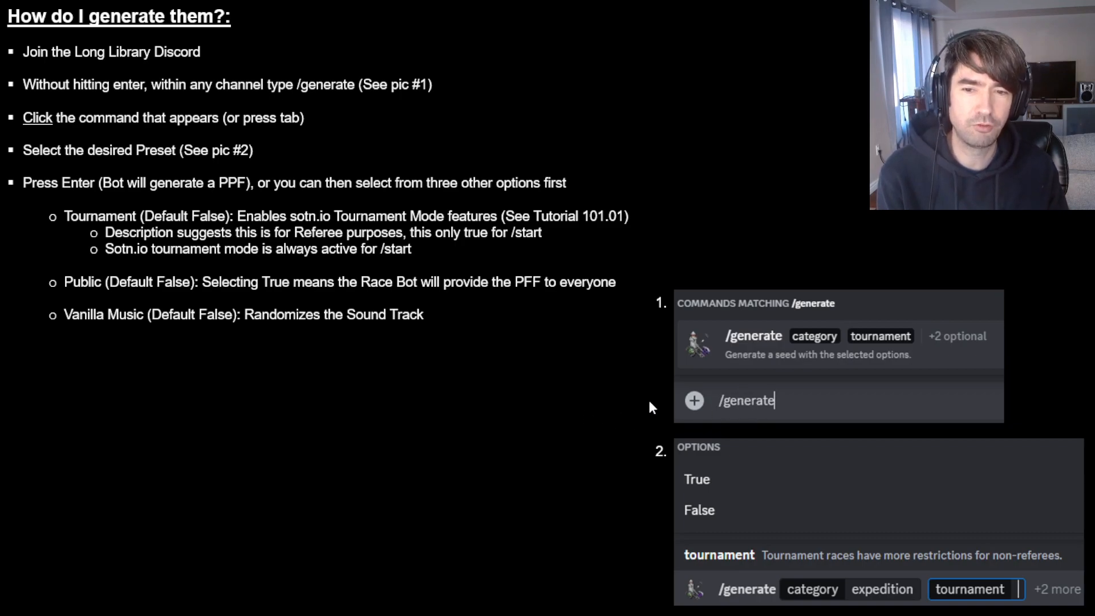
mouse_move(846, 351)
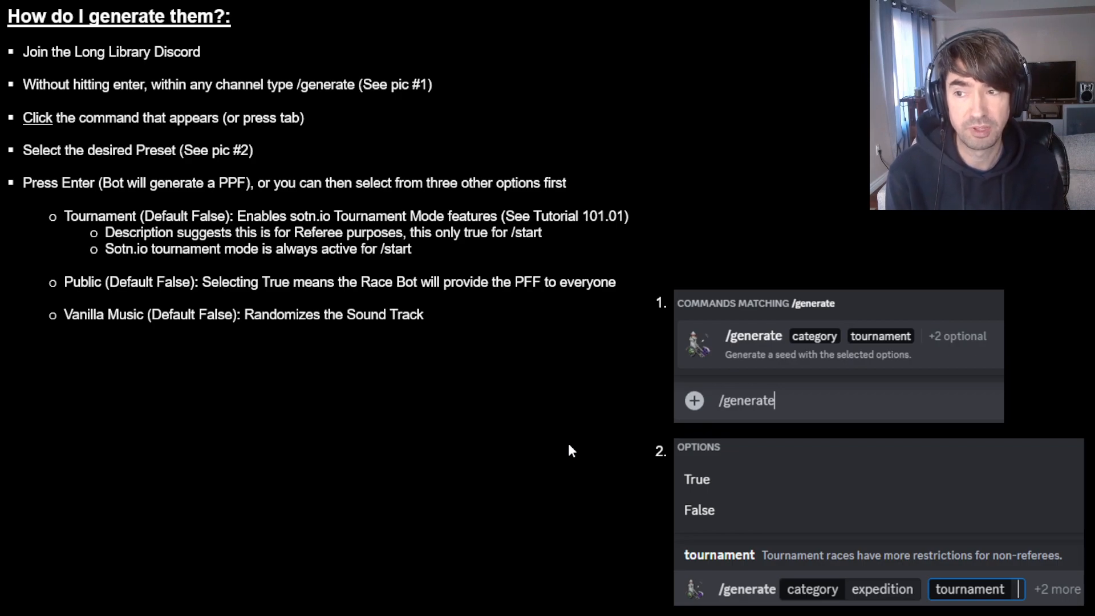
mouse_move(679, 510)
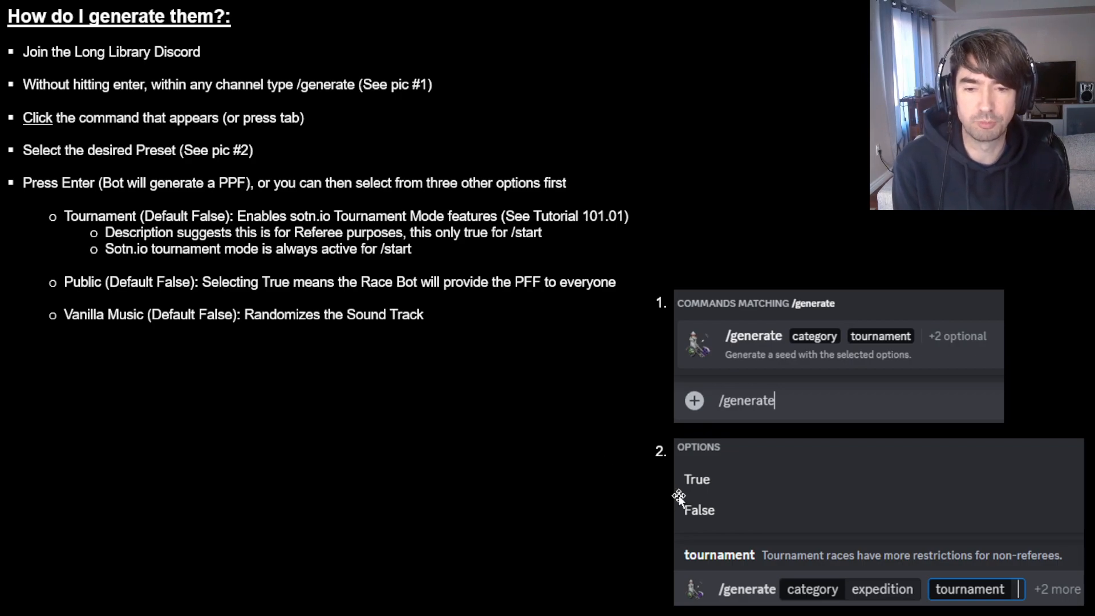
mouse_move(873, 480)
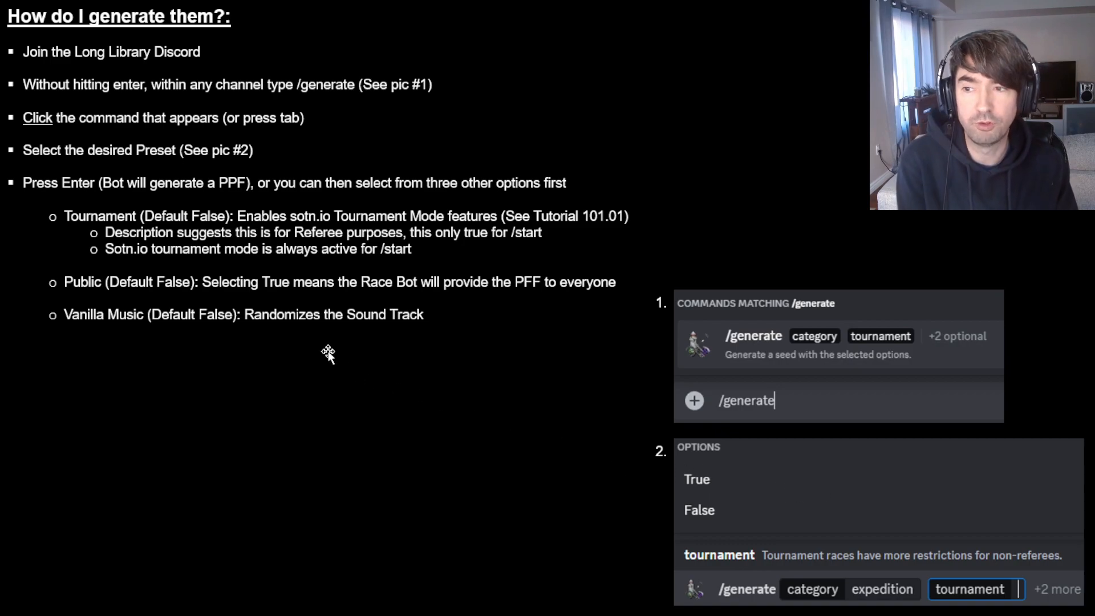
mouse_move(82, 164)
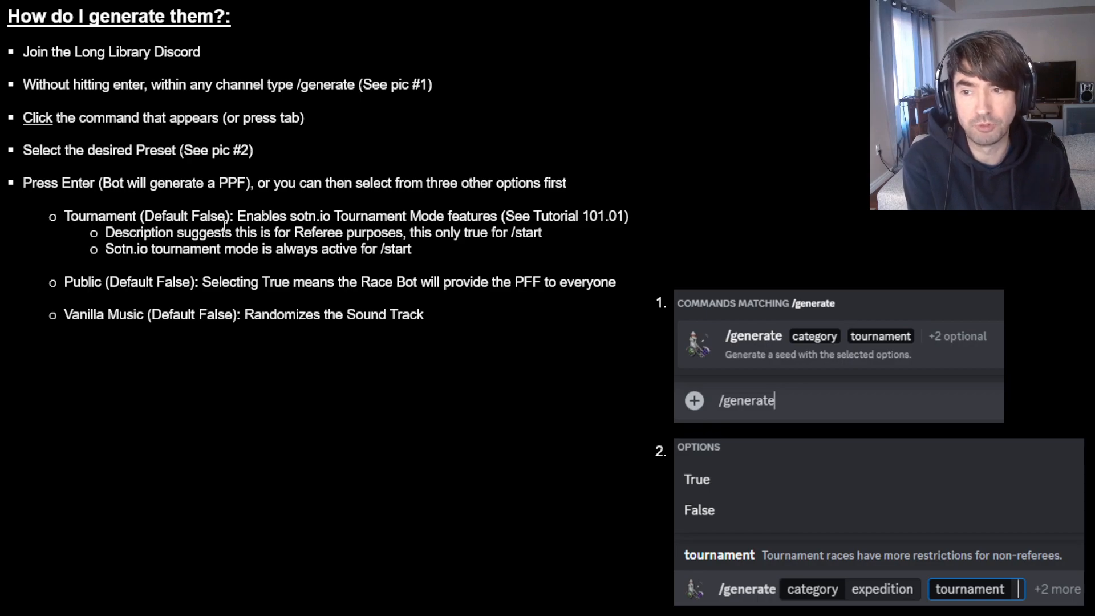
mouse_move(465, 447)
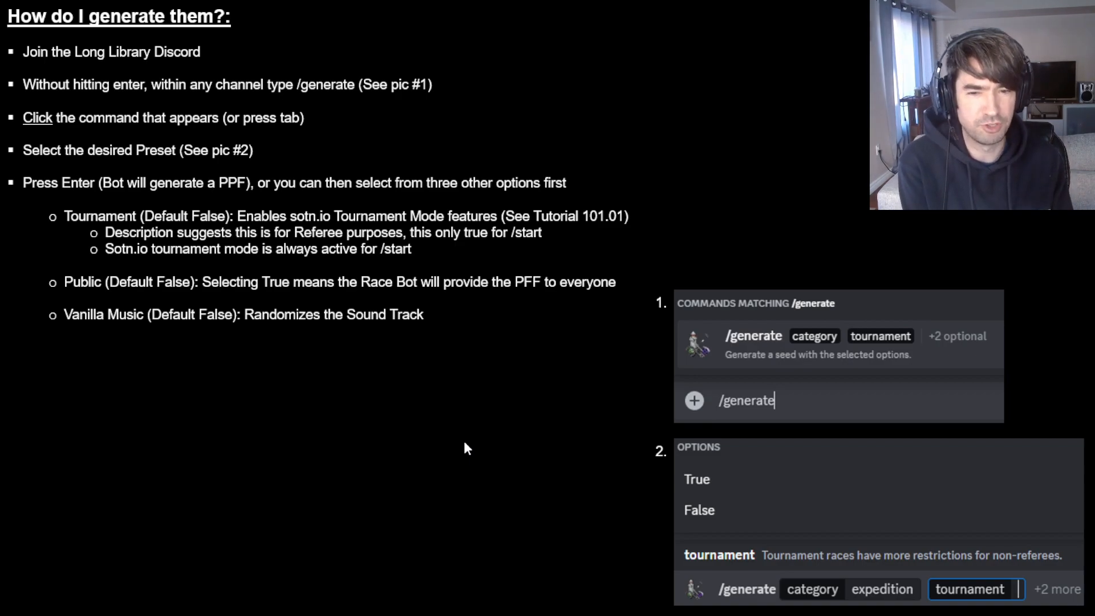
mouse_move(1010, 582)
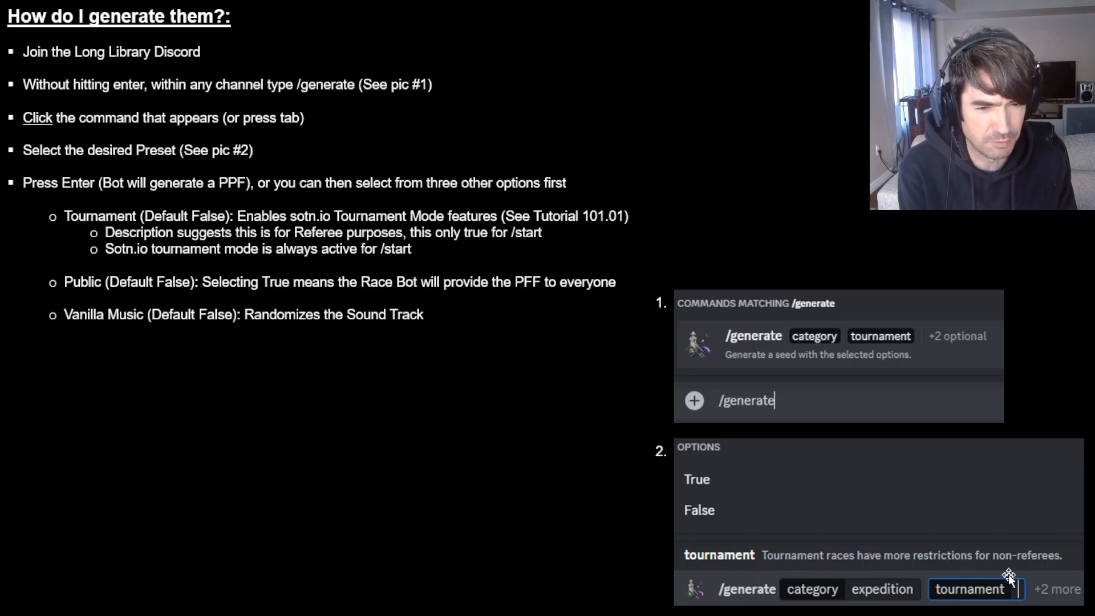
mouse_move(500, 554)
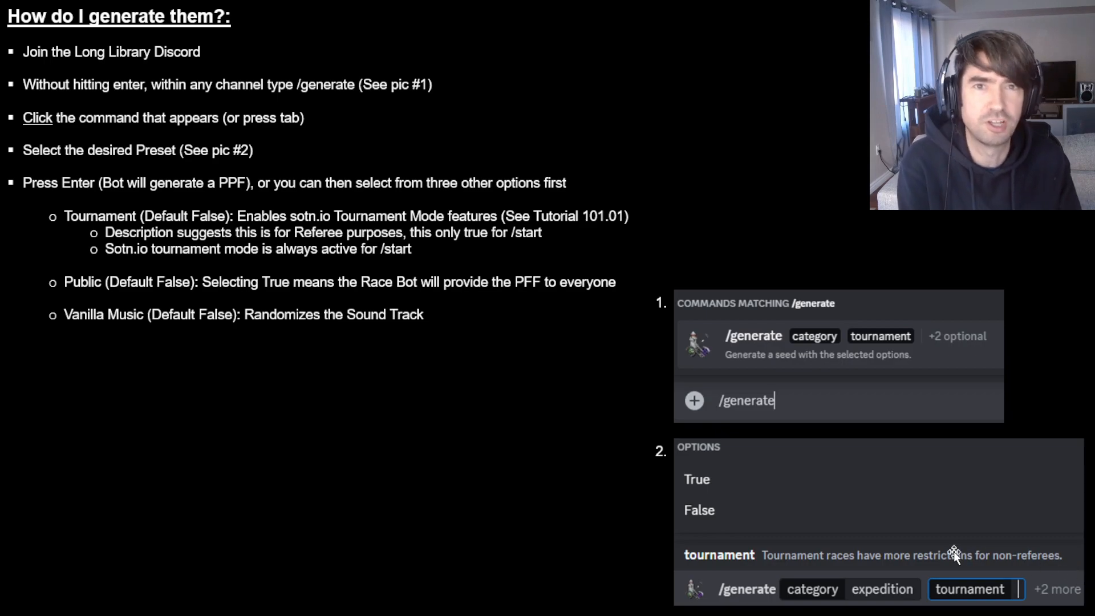
mouse_move(666, 575)
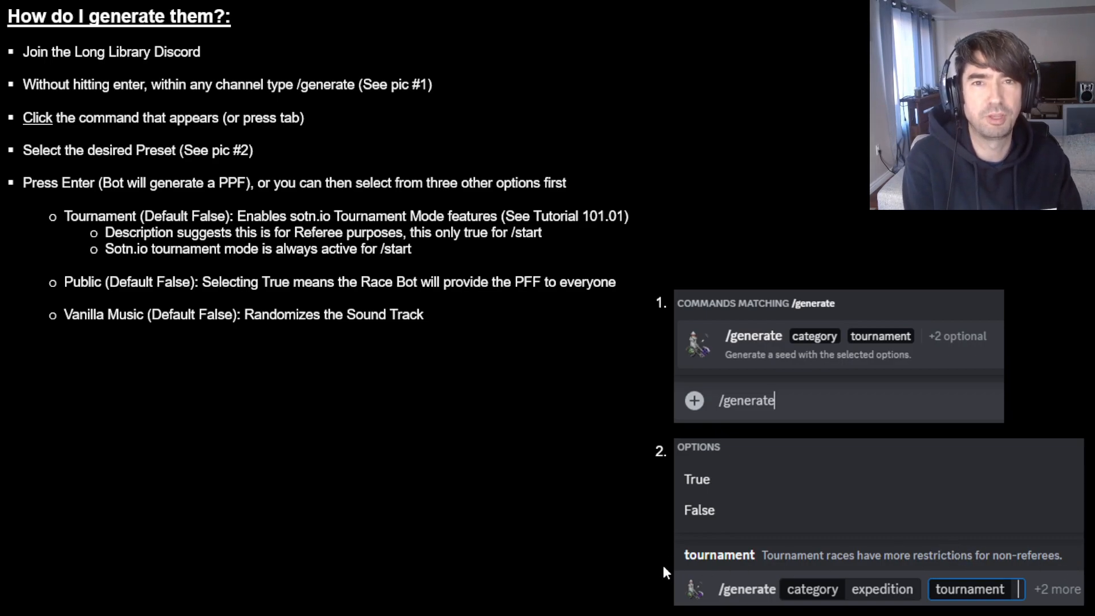
mouse_move(529, 543)
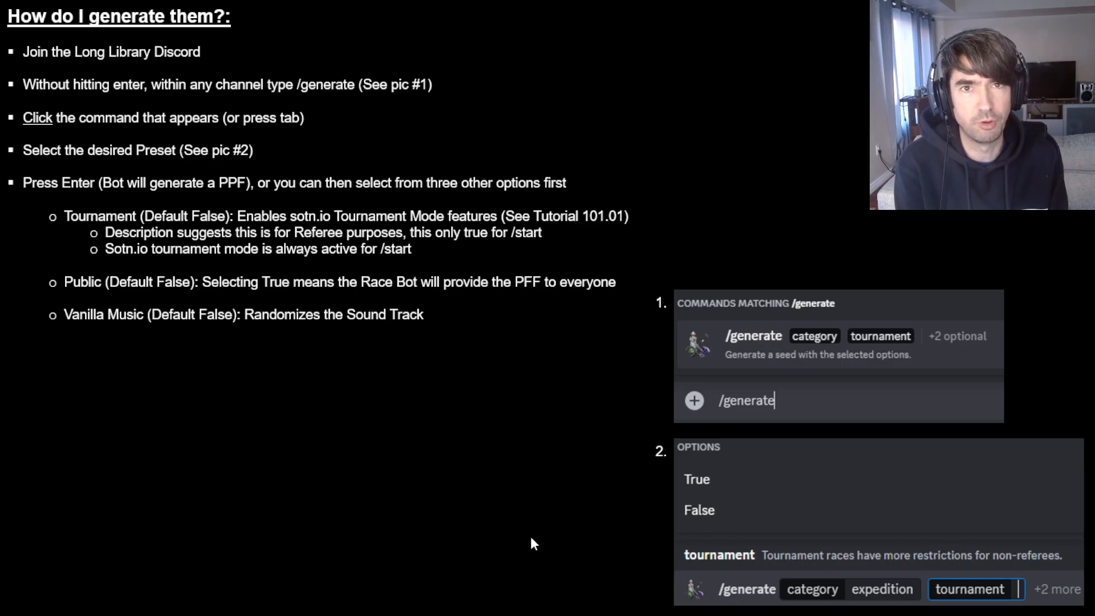